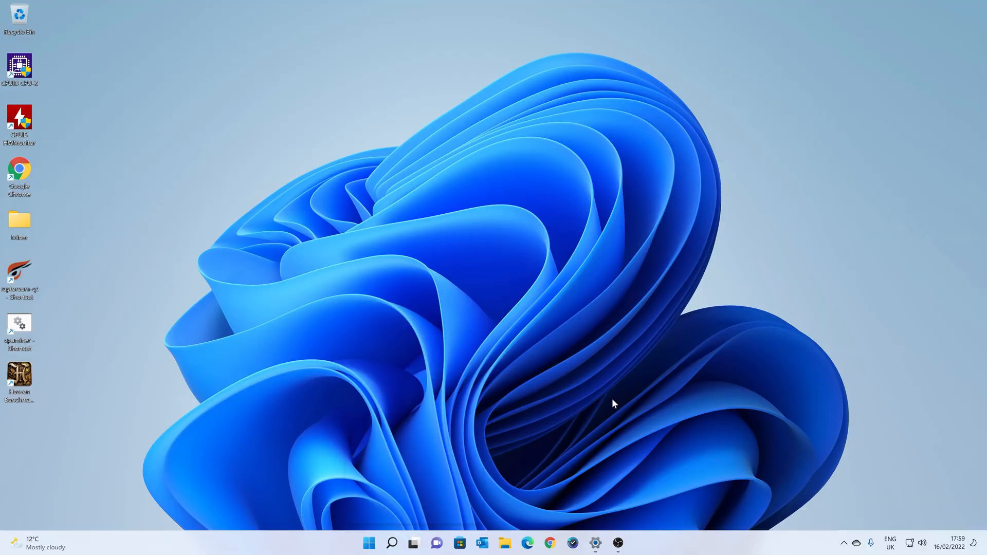
pyautogui.moveTo(832, 498)
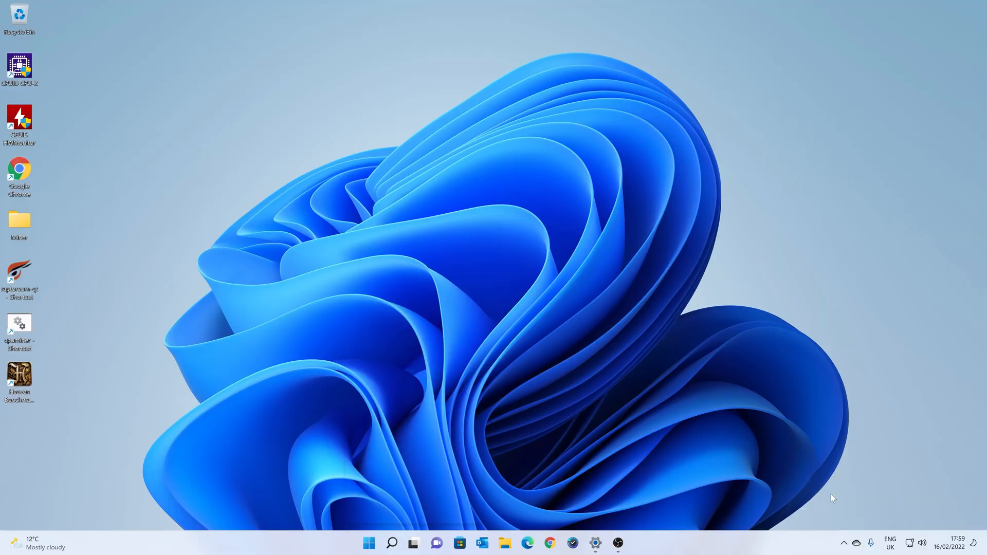
pyautogui.moveTo(832, 544)
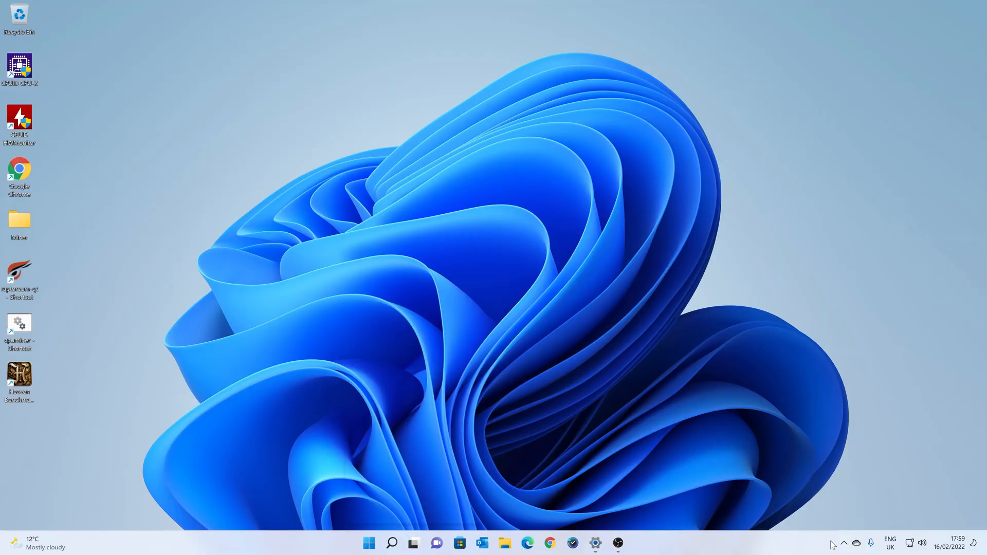
# Step: Show the hidden system tray icons so MSI Center appears among background apps
pyautogui.click(844, 543)
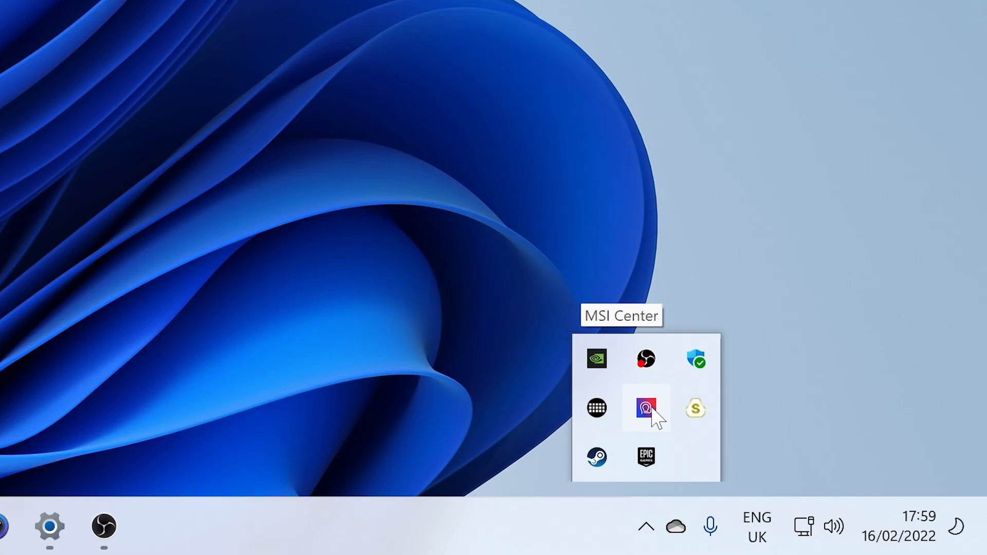
pyautogui.moveTo(645, 415)
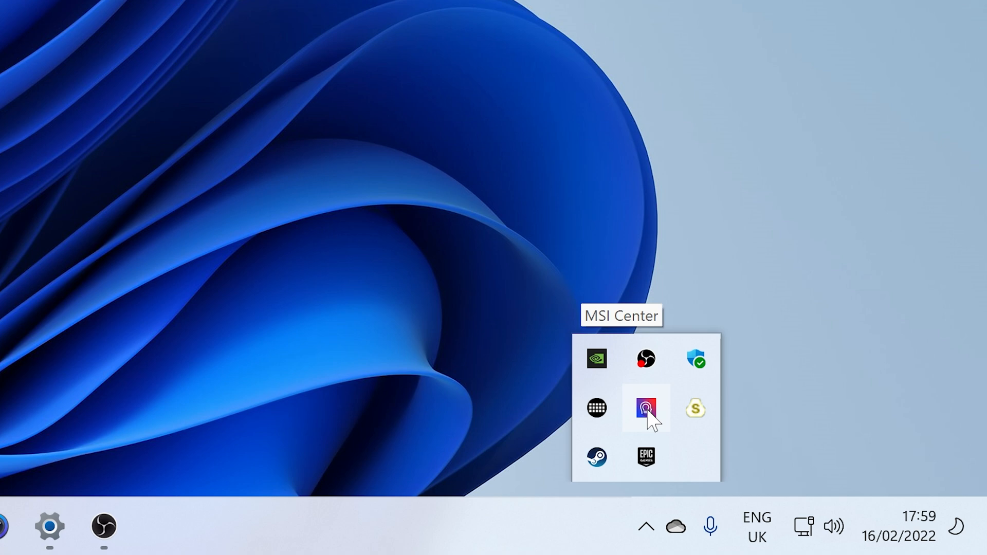
# Step: Launch MSI Center from the tray and reveal its Features menu with Mystic Light
pyautogui.click(645, 409)
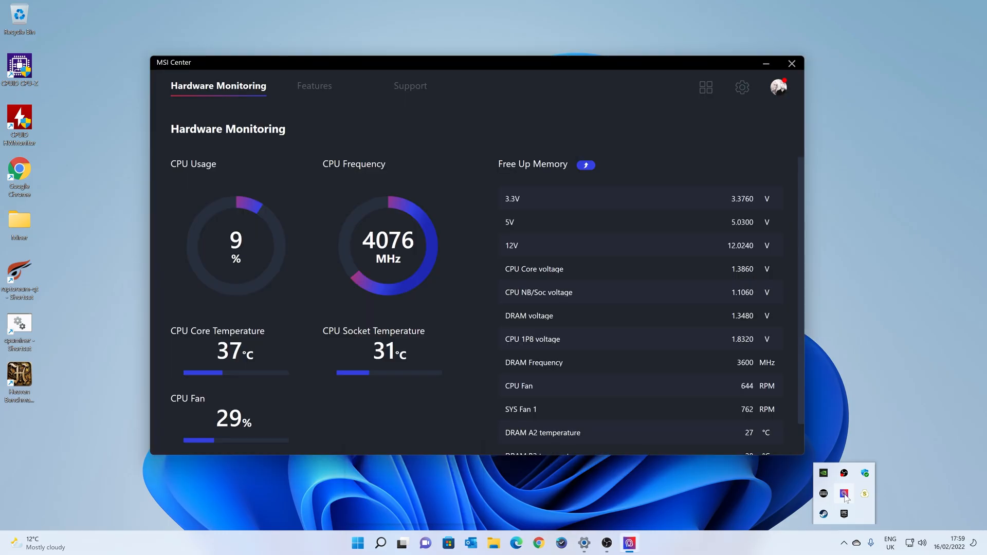
pyautogui.moveTo(378, 149)
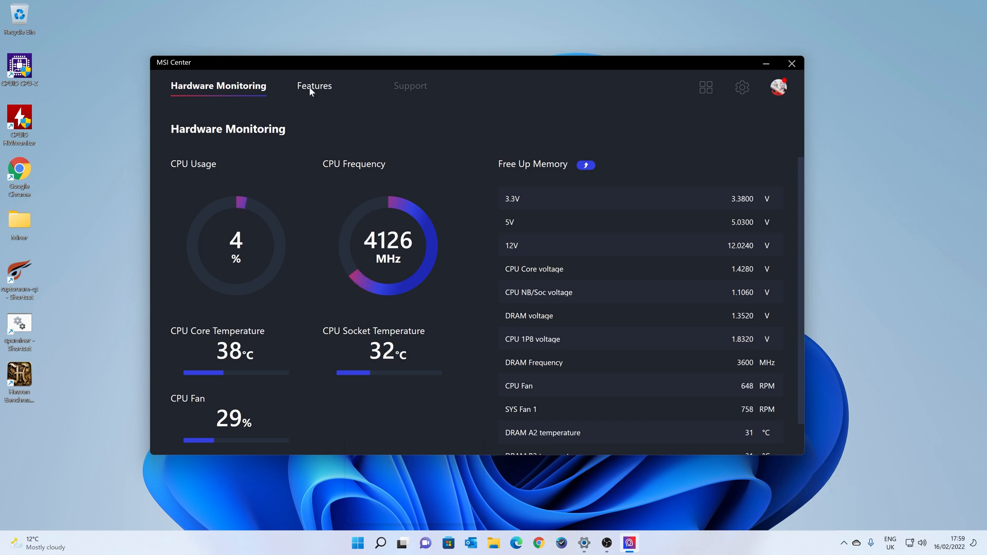
pyautogui.click(314, 86)
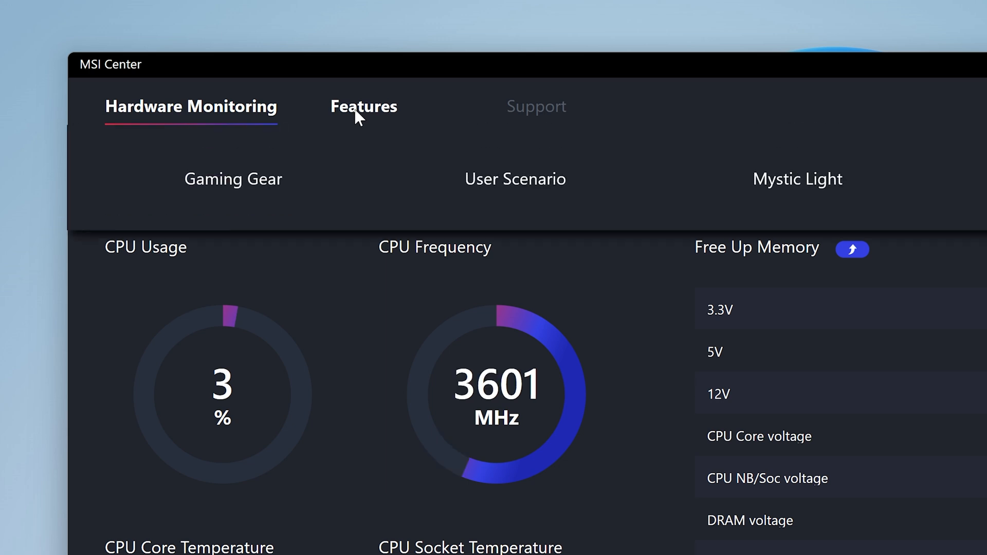
pyautogui.moveTo(796, 179)
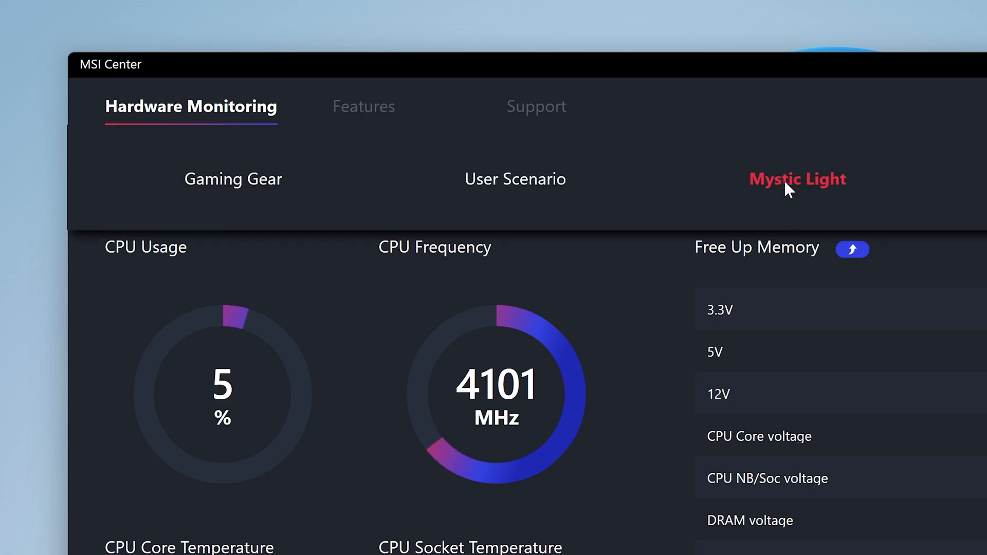
# Step: Go to the Mystic Light page showing Profile 1 with Rainbow LED style
pyautogui.click(797, 179)
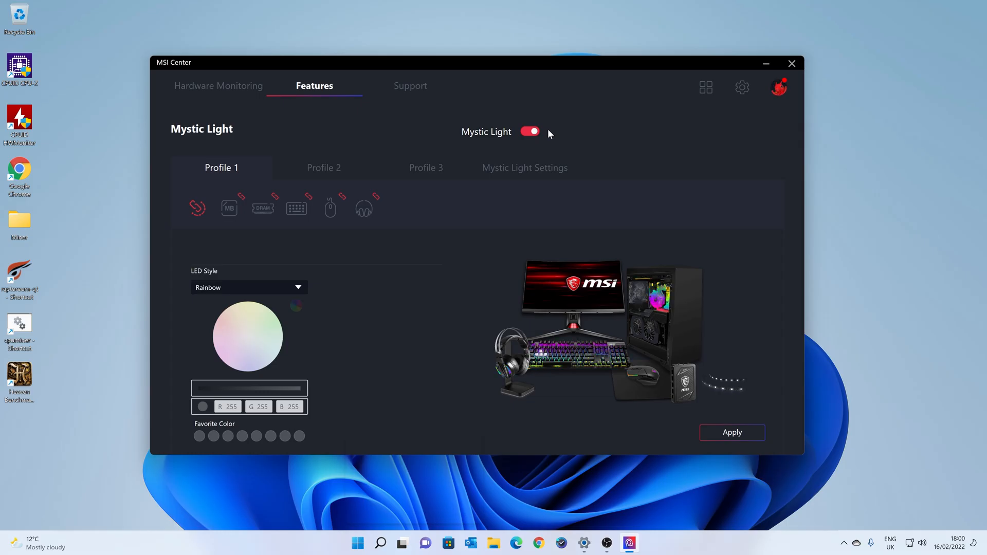
pyautogui.moveTo(292, 237)
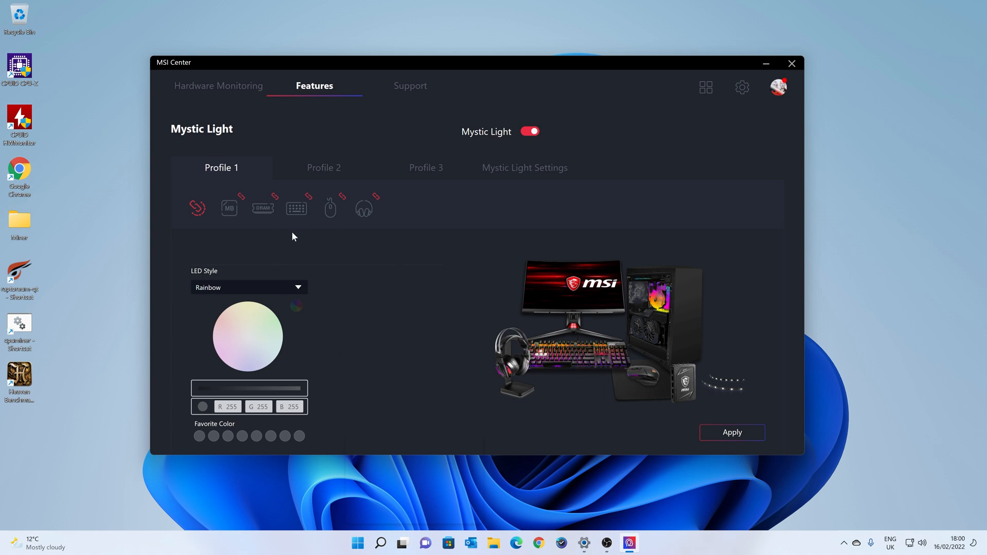
pyautogui.moveTo(345, 346)
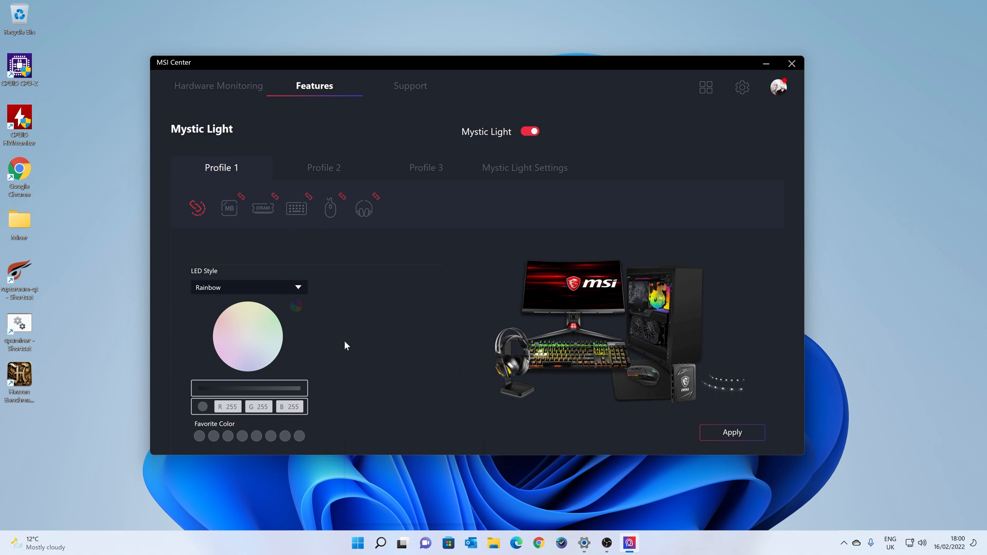
pyautogui.moveTo(510, 236)
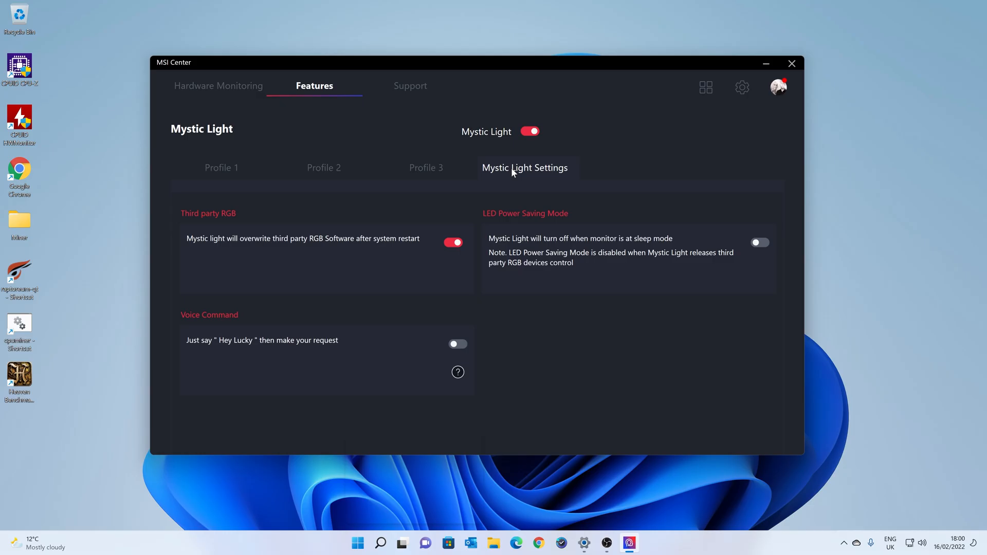
pyautogui.moveTo(509, 226)
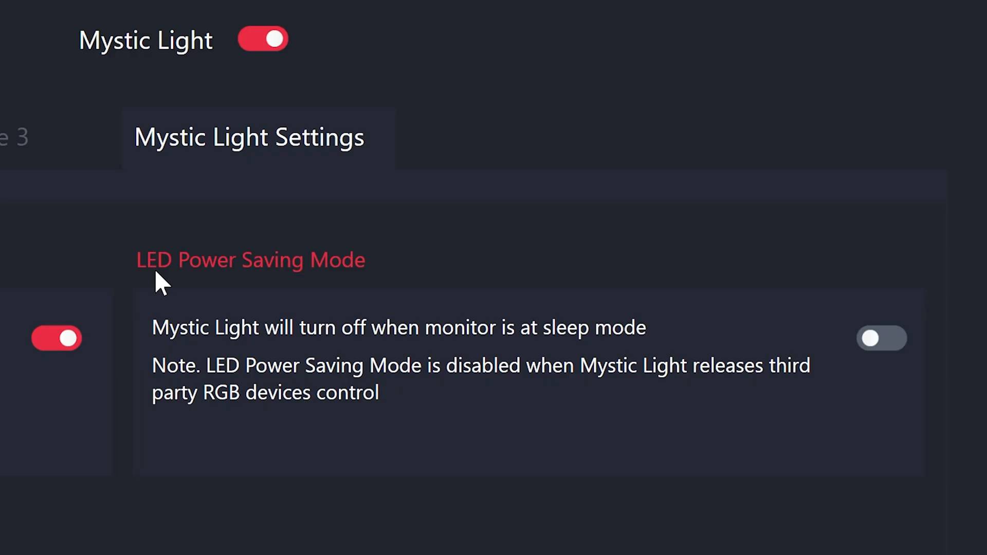
pyautogui.moveTo(202, 343)
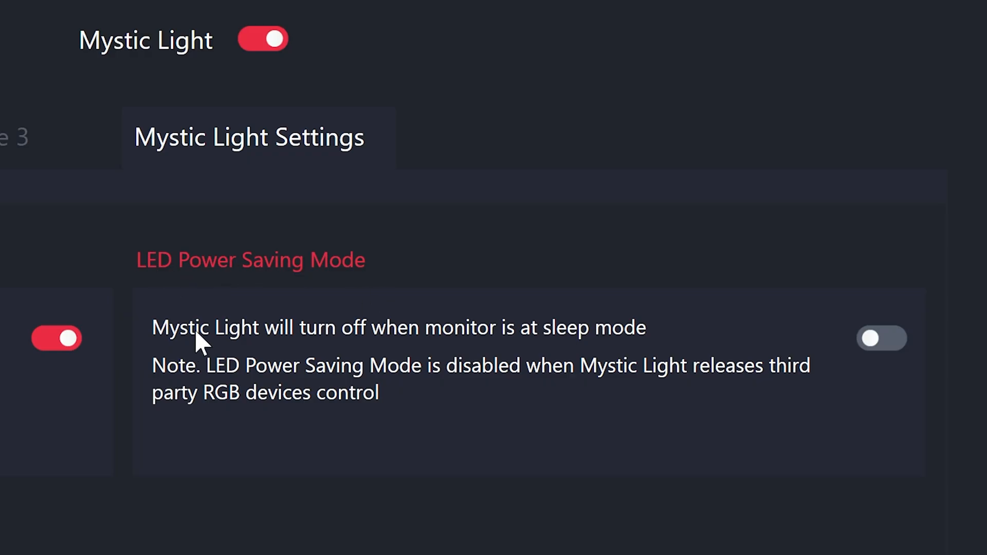
pyautogui.moveTo(222, 352)
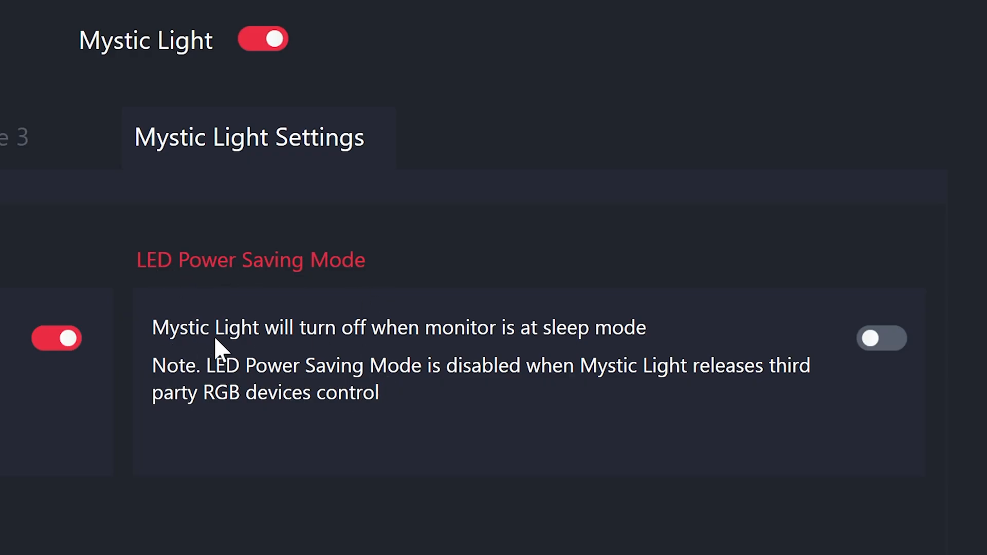
pyautogui.moveTo(557, 345)
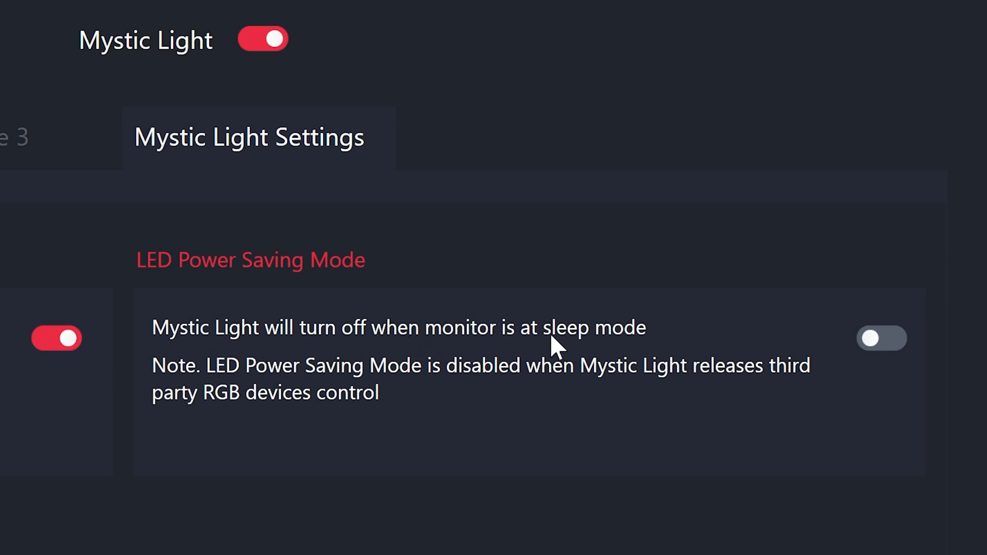
pyautogui.moveTo(180, 384)
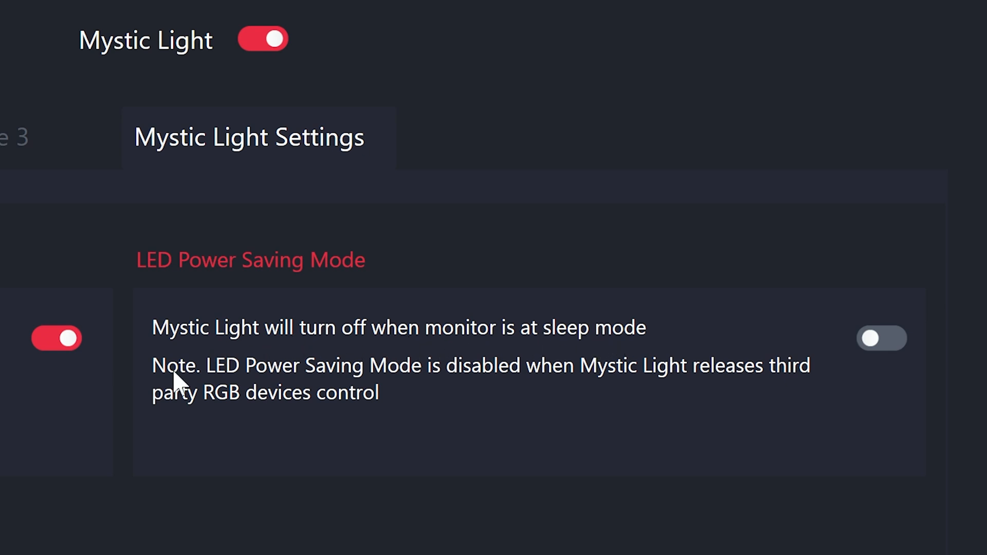
pyautogui.moveTo(641, 389)
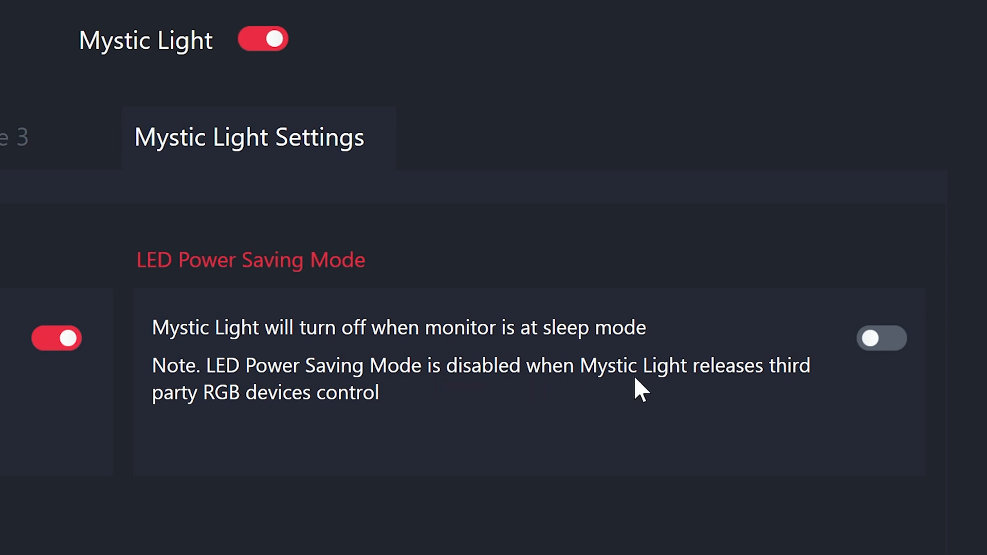
pyautogui.moveTo(350, 412)
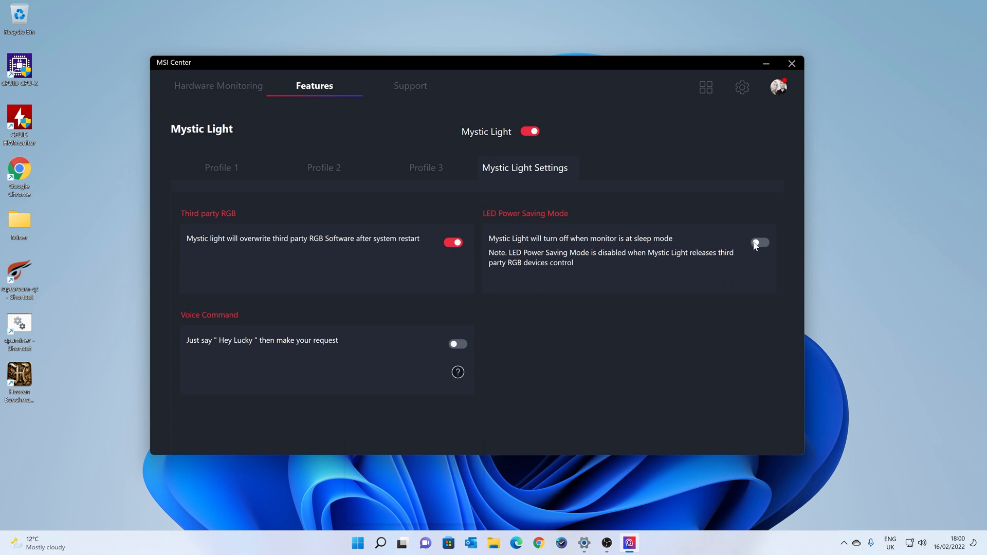
pyautogui.click(760, 243)
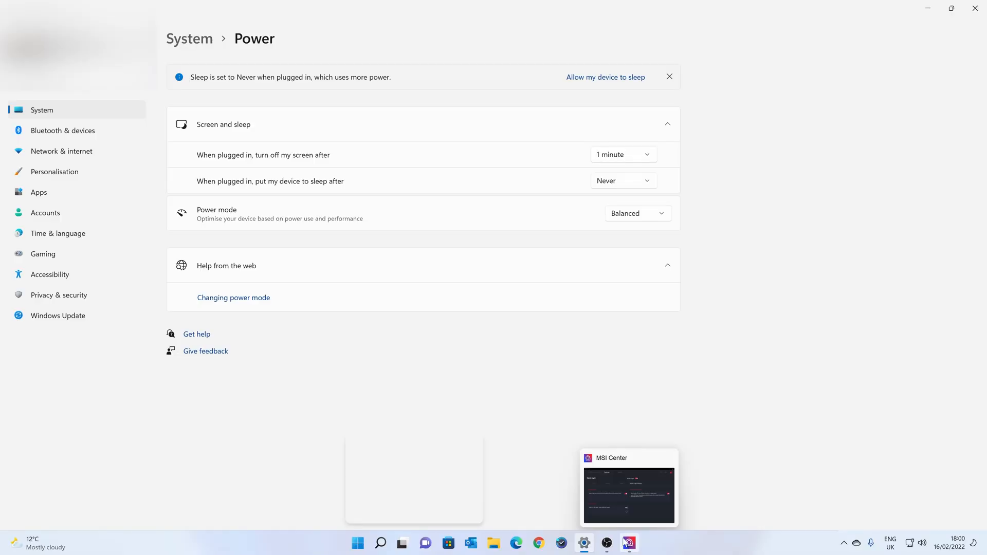
pyautogui.moveTo(291, 159)
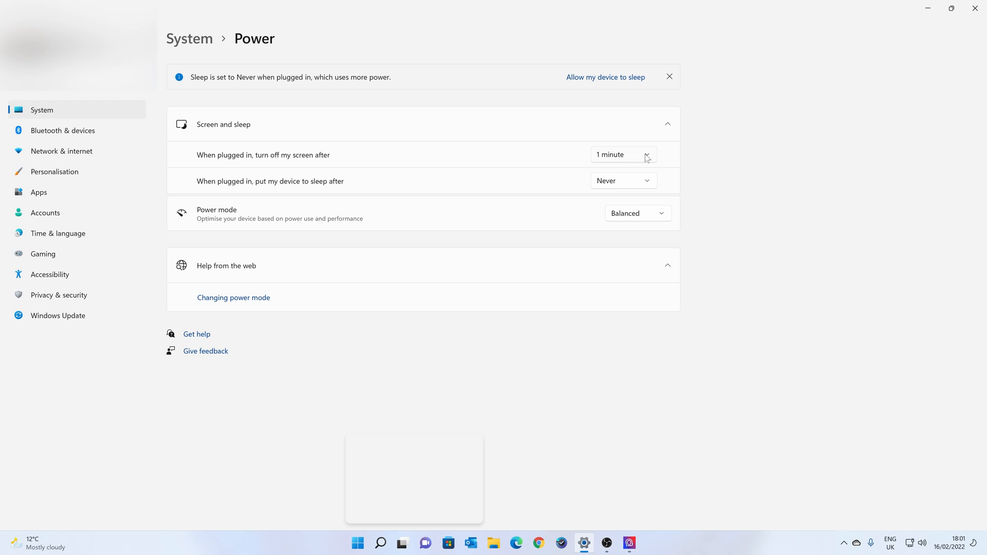
# Step: Set the plugged-in screen turn-off time to 15 minutes, leaving sleep at Never
pyautogui.click(622, 155)
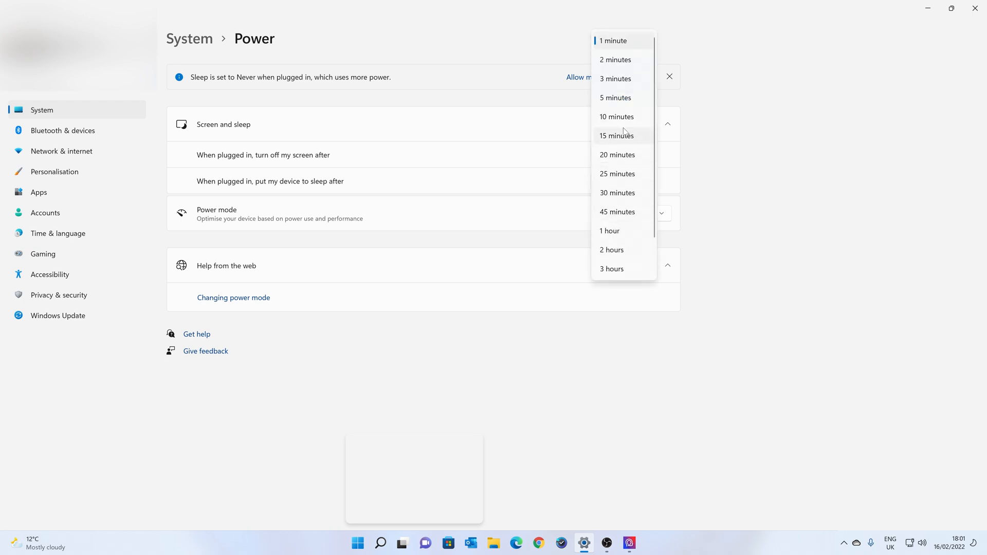
pyautogui.moveTo(620, 40)
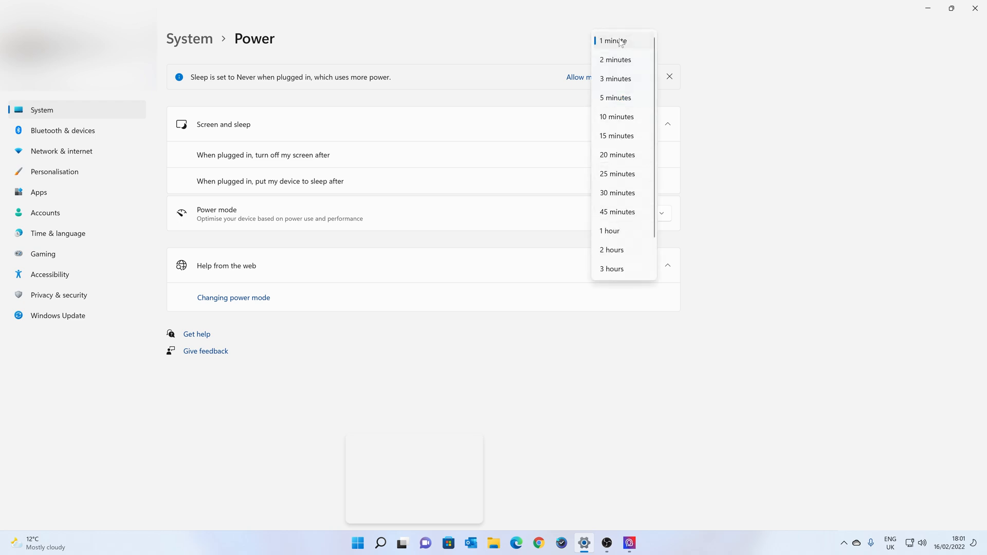
pyautogui.moveTo(615, 60)
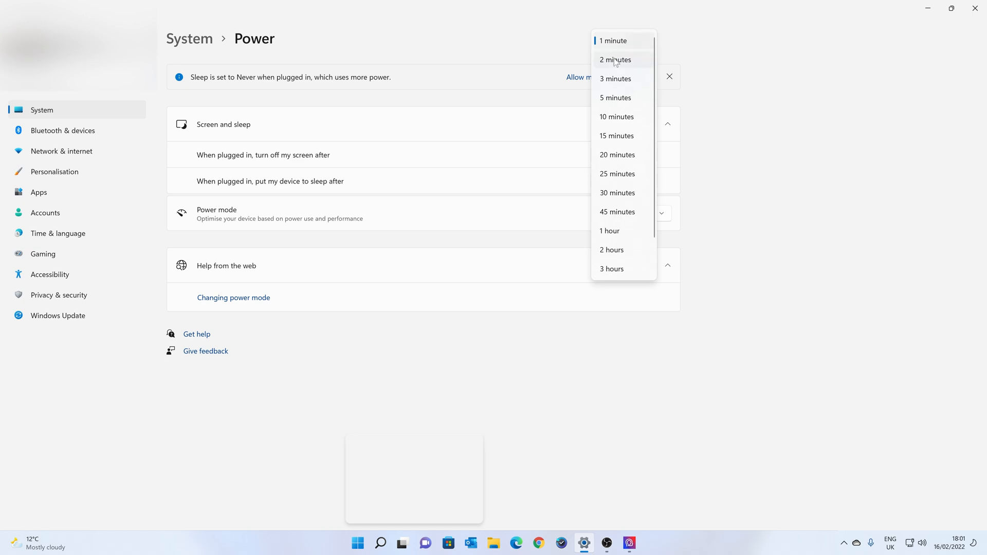
pyautogui.moveTo(617, 117)
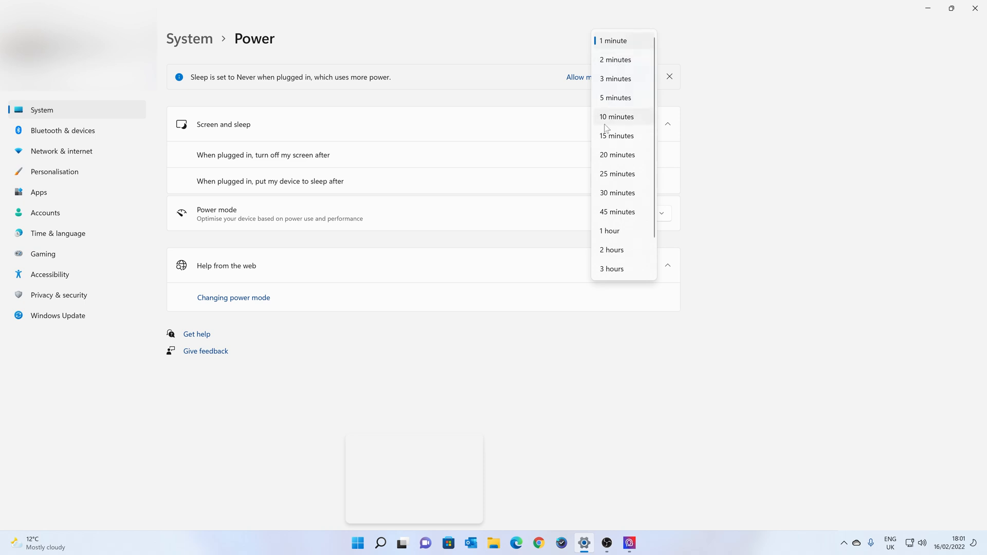
pyautogui.click(617, 135)
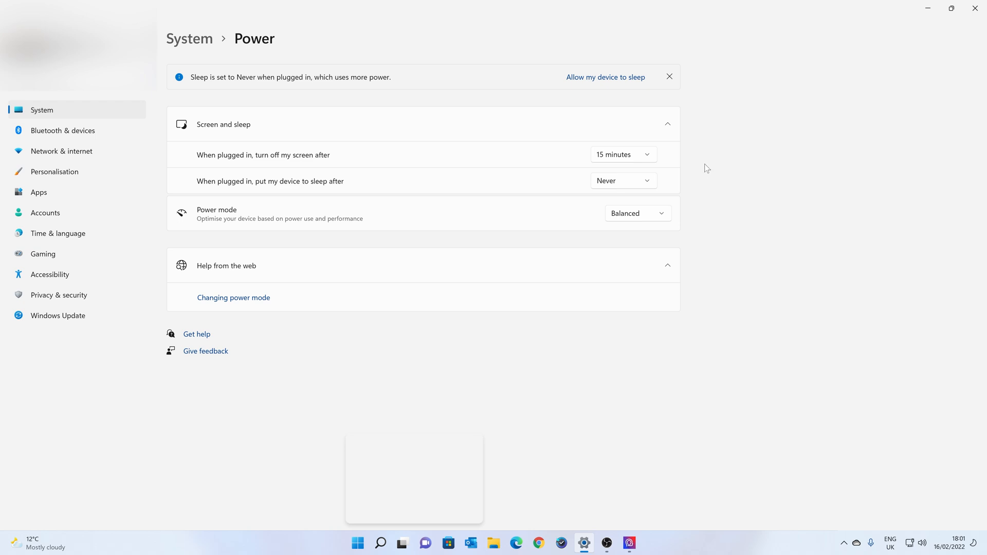
pyautogui.moveTo(951, 8)
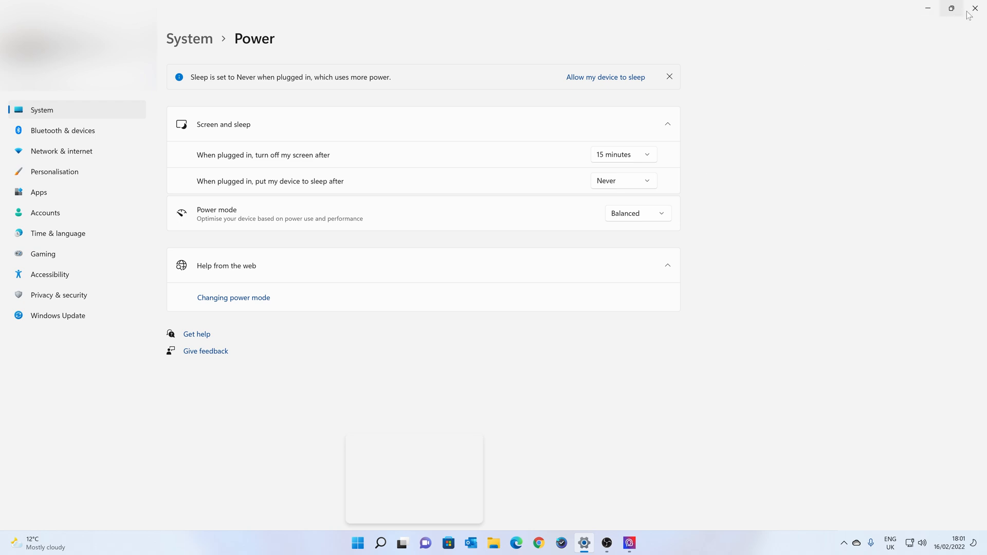